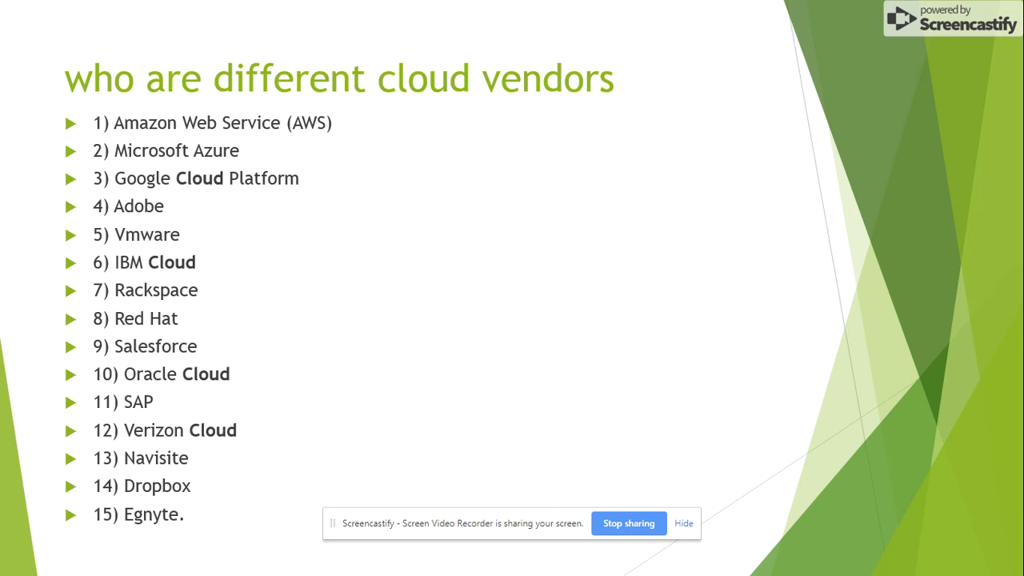
# Step: Advance the slideshow past the fifteen cloud vendors list to 'How Did the Cloud Come About?'
pyautogui.press('Right')
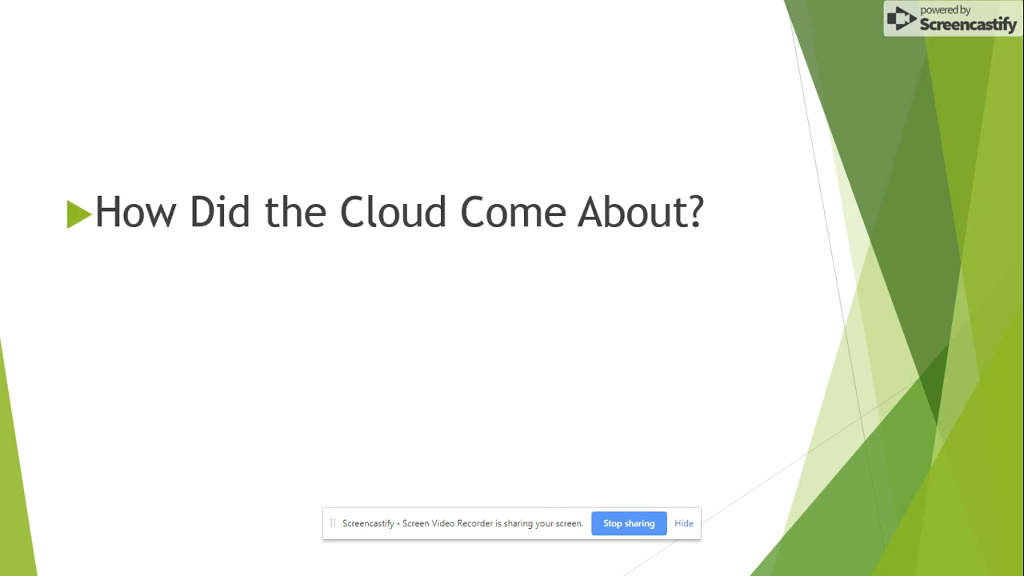